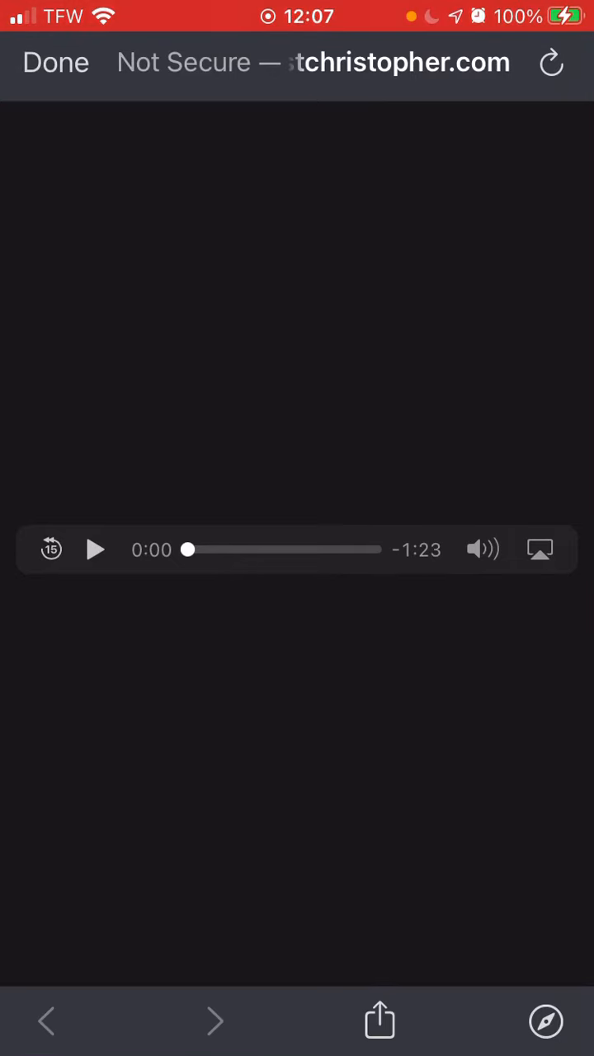
Play the 1:23 Amber Alert recording through to its end, then stop playback
click(95, 550)
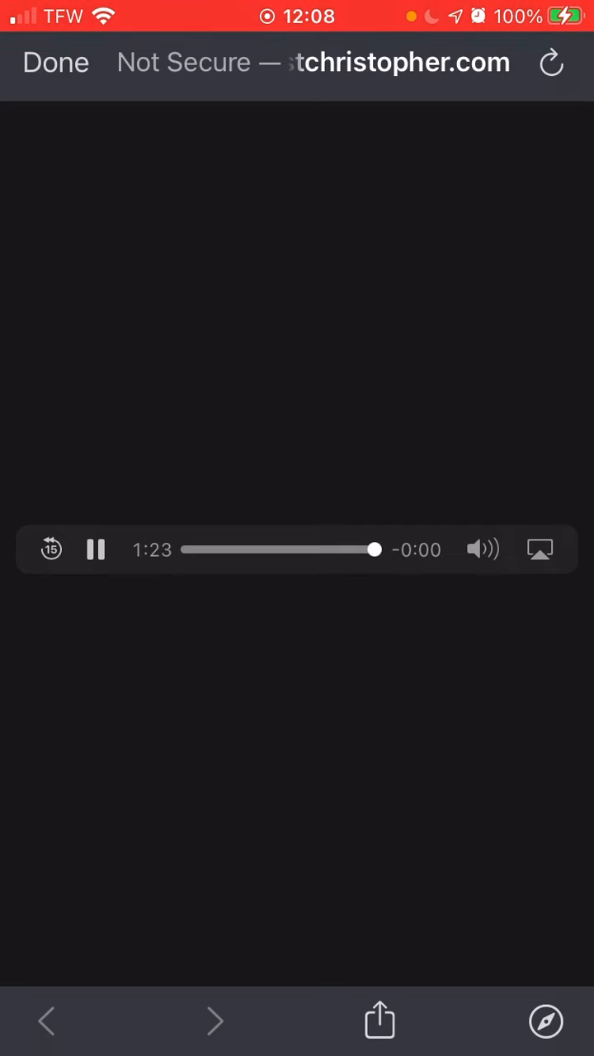
click(95, 550)
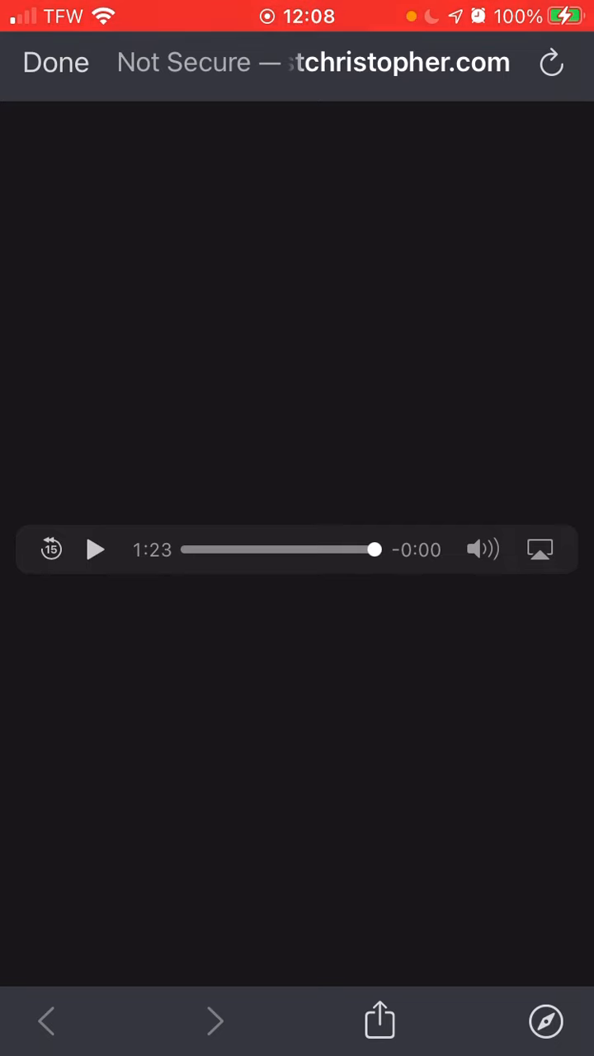